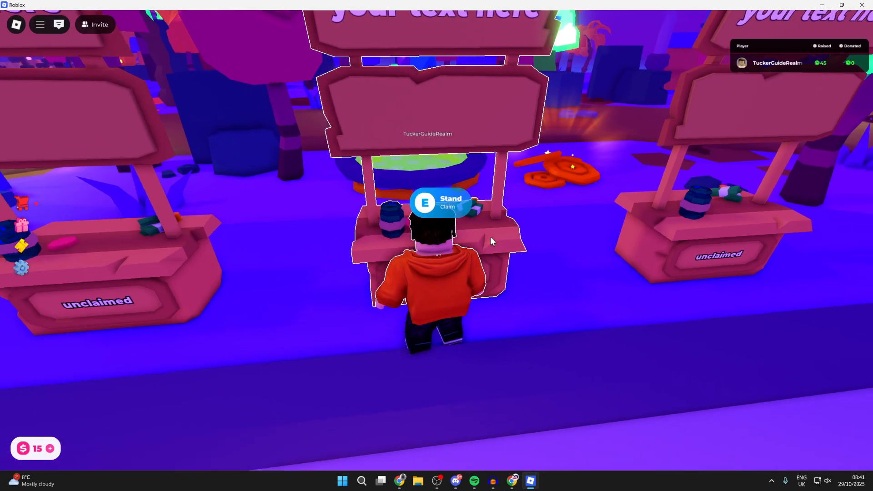
Step: Claim the empty PLS DONATE booth in front of the avatar with E
key(e)
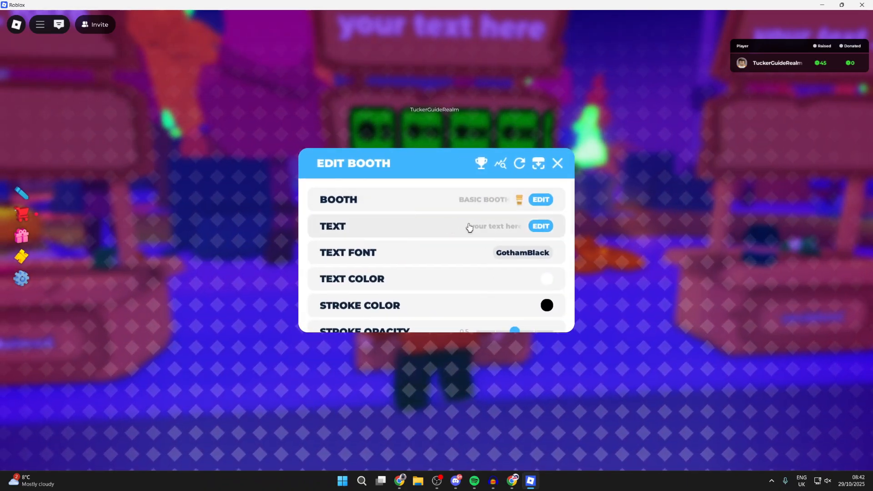
Step: Leave the game and reach Creator Hub through the More menu's Create option
scroll(down, 3)
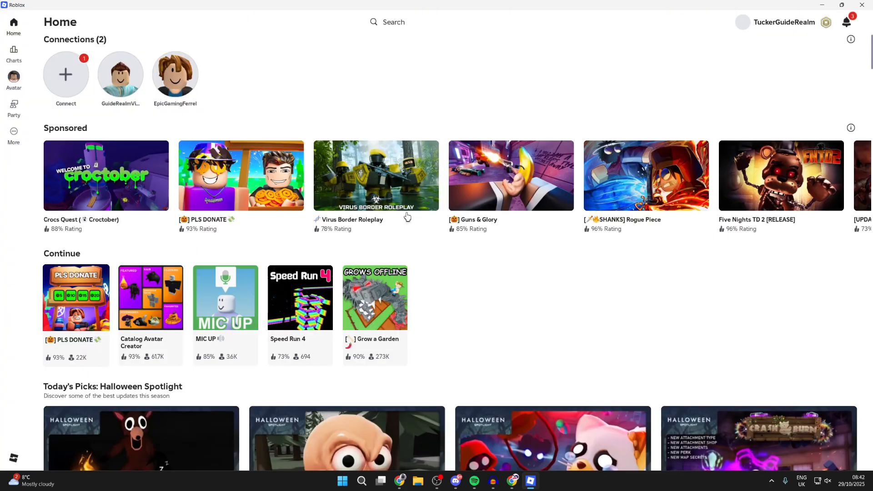
click(13, 136)
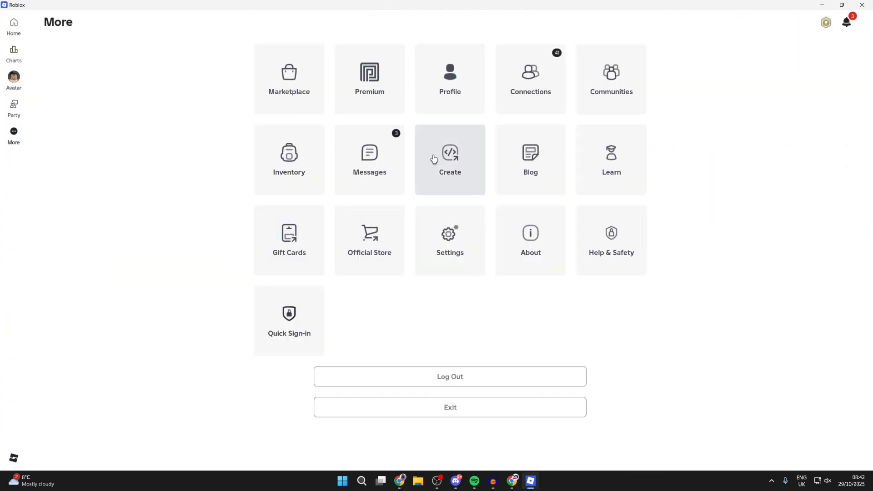
click(449, 160)
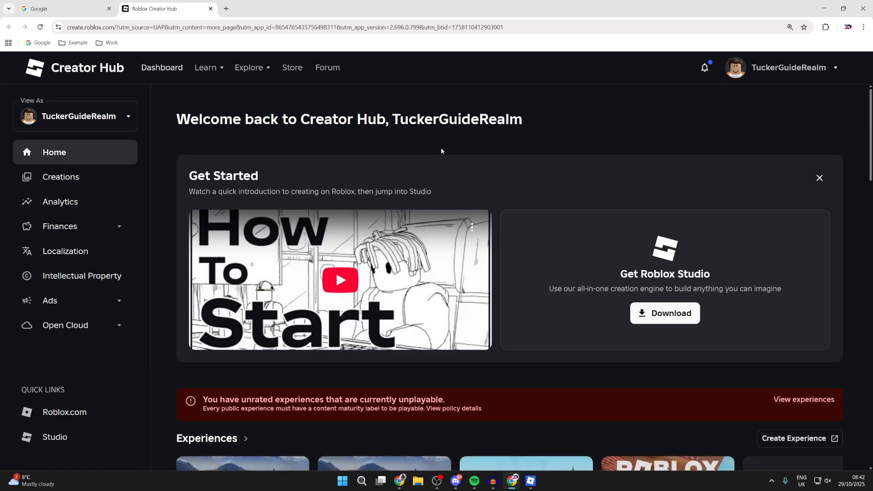
mouse_move(162, 67)
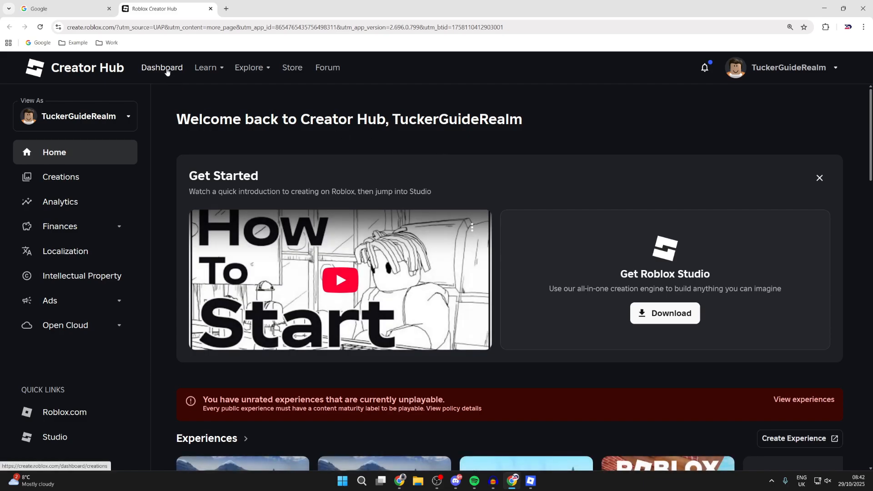
Step: From Creations, open the TuckerGuideRealm's Place experience overview
click(61, 176)
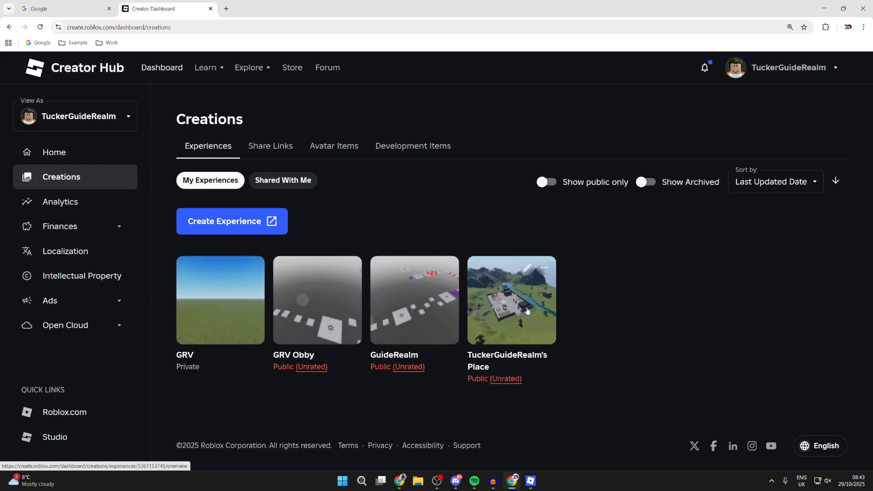
click(510, 299)
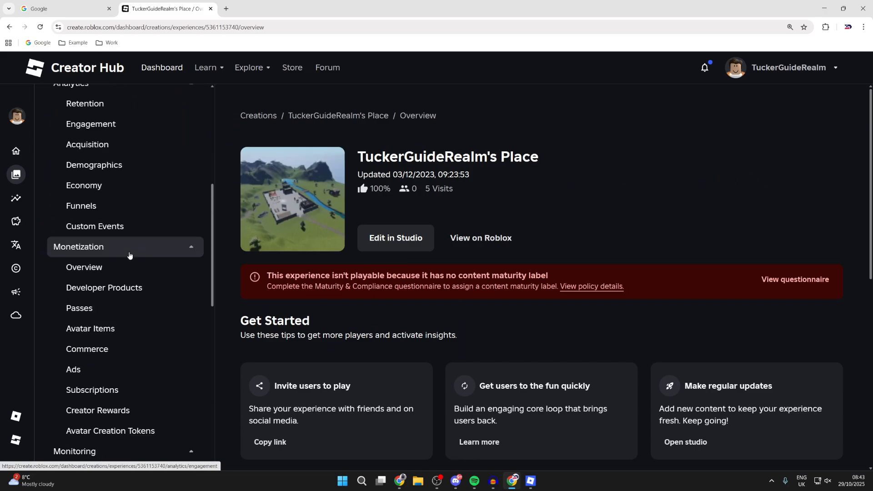
Step: Under Passes, create a new pass named 'Epic' for the experience
click(79, 308)
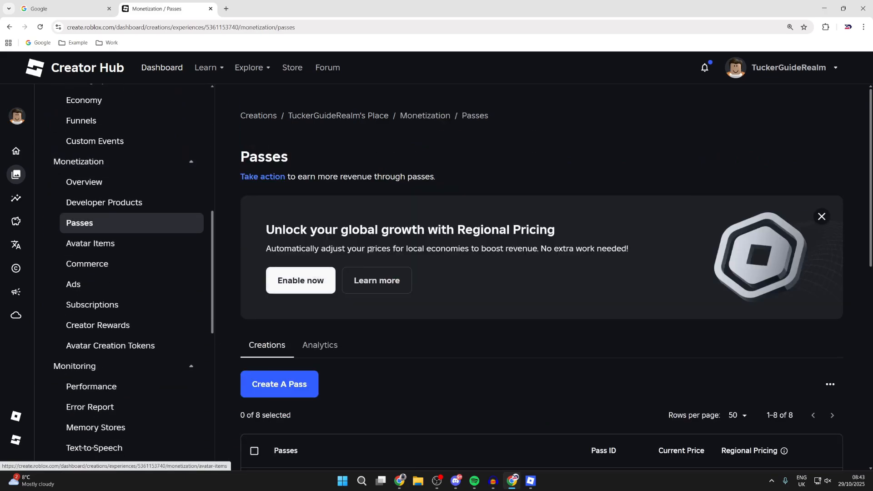
click(280, 383)
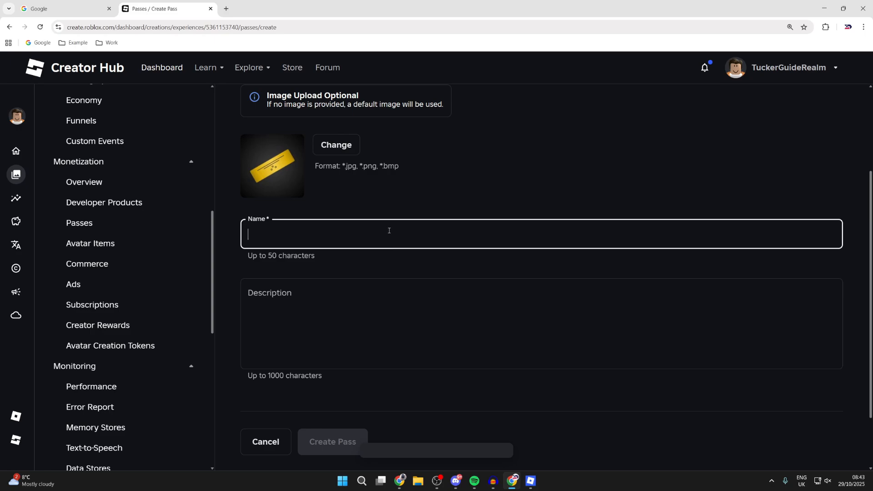
text(Epic)
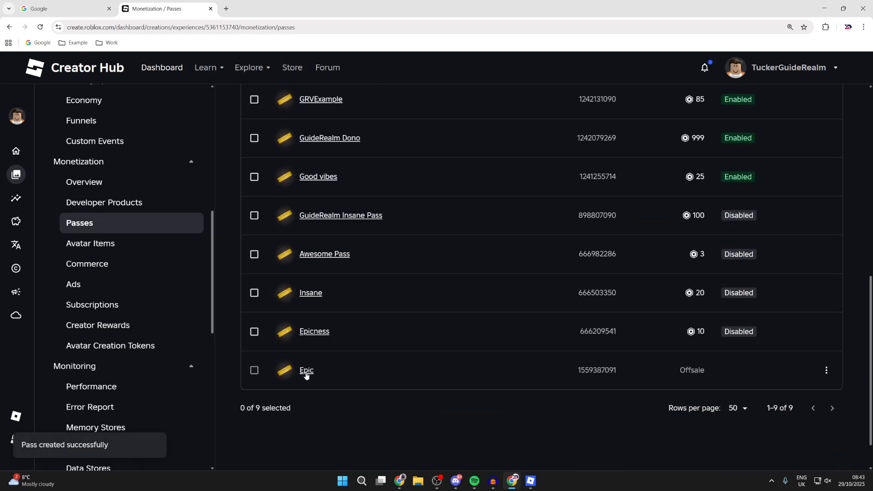
Step: Put the Epic pass on sale at a default price of 110 Robux and save
click(307, 370)
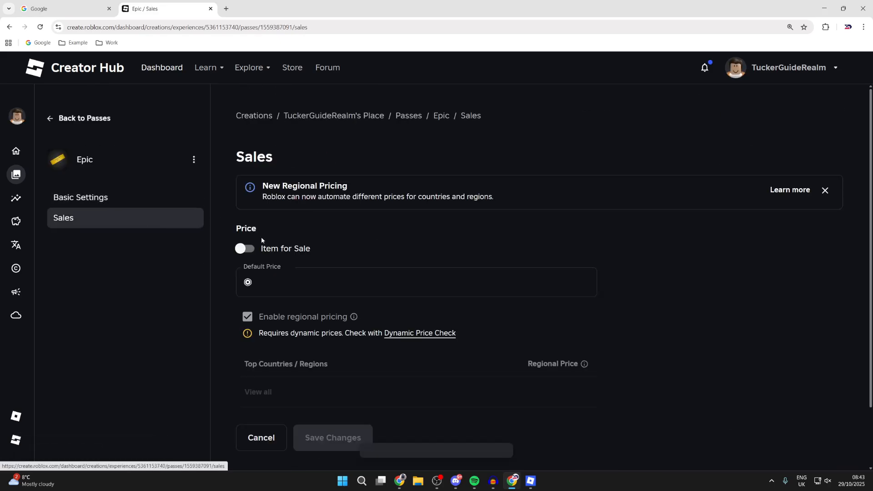
click(244, 248)
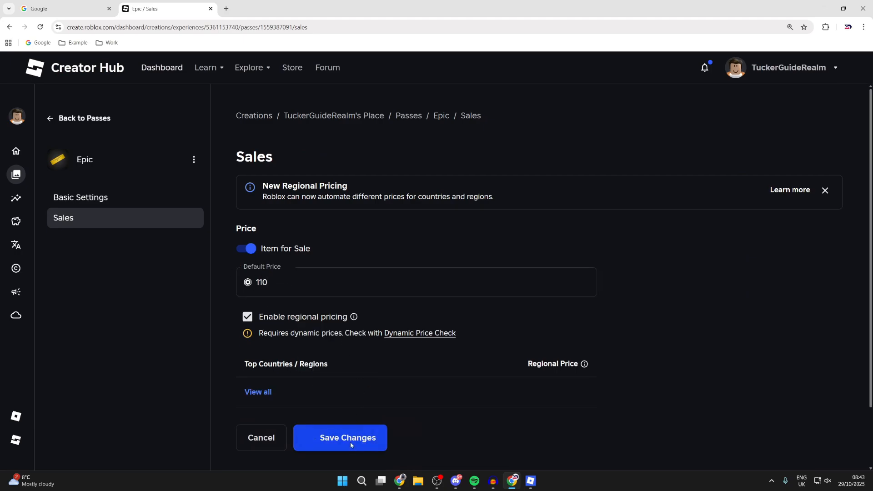
click(339, 438)
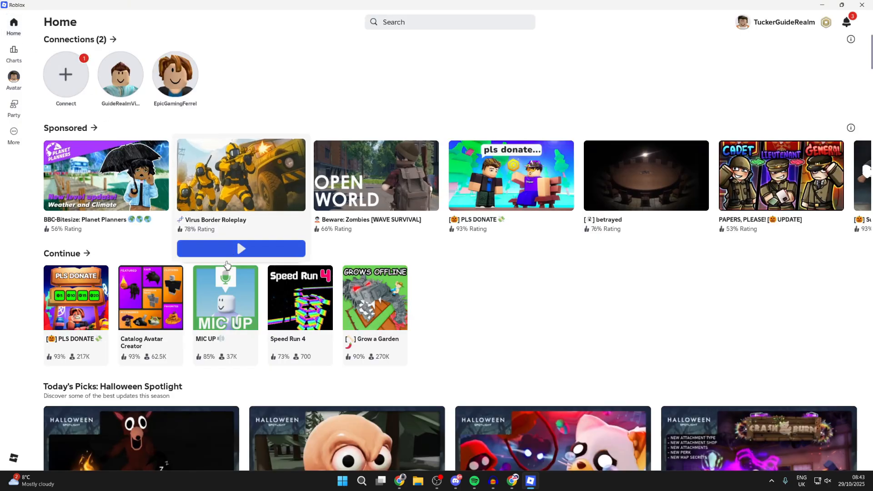
Step: Rejoin PLS DONATE and check the new 110 Epic donation button on the booth
click(241, 249)
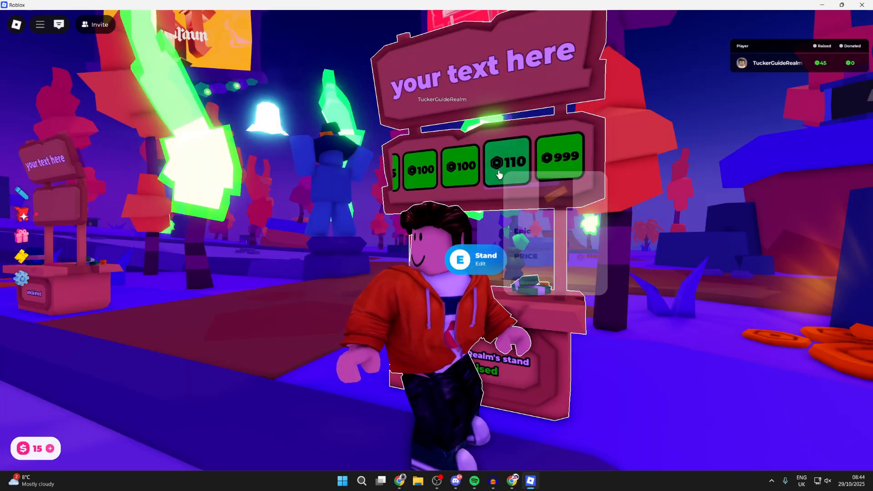
click(507, 164)
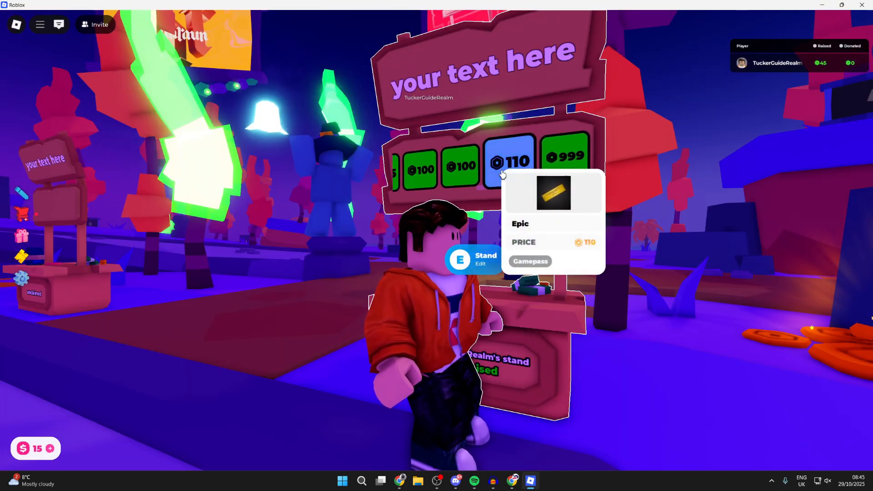